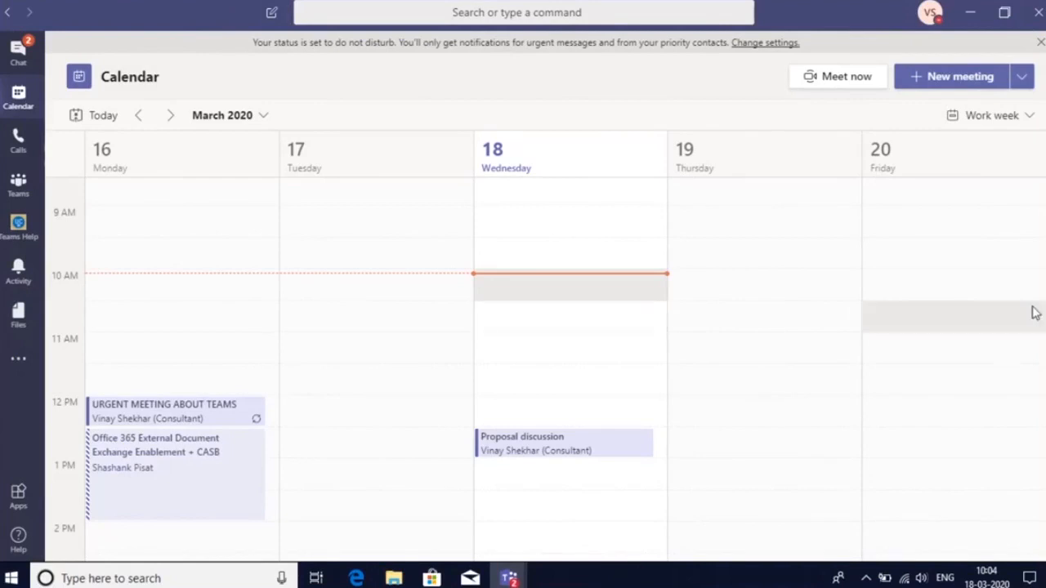
mouse_move(210, 447)
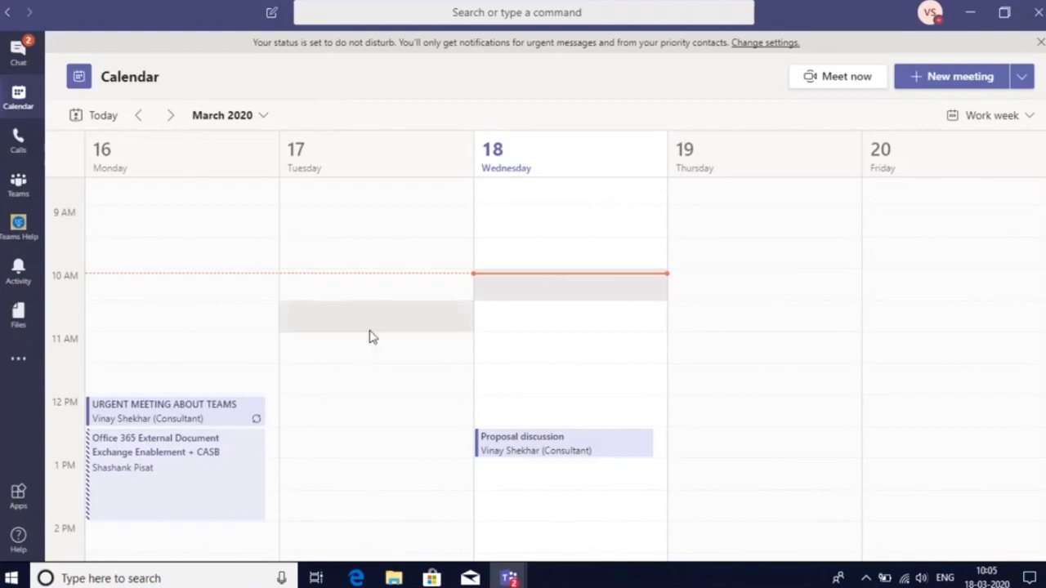
mouse_move(527, 439)
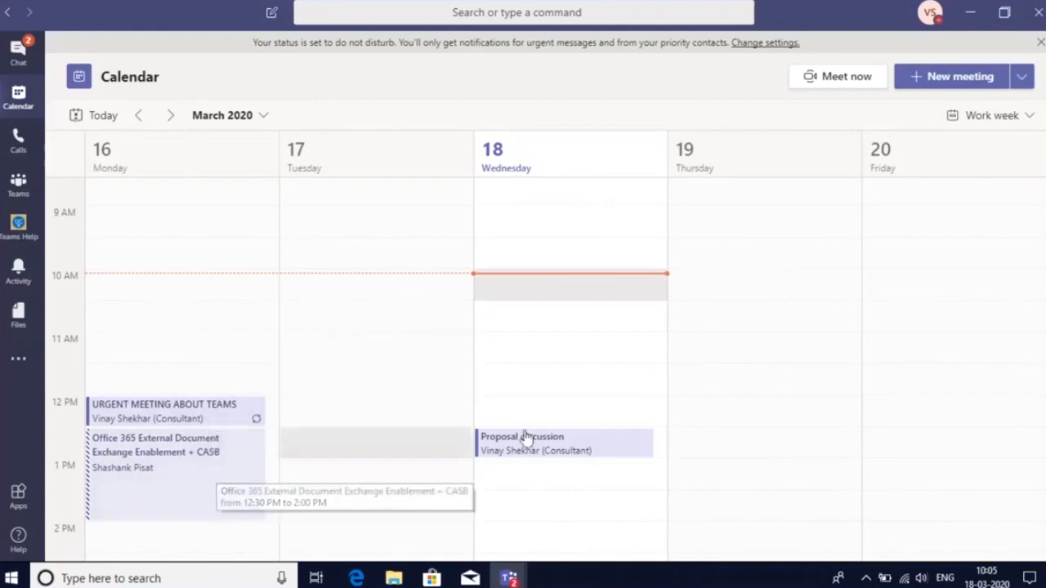
mouse_move(482, 285)
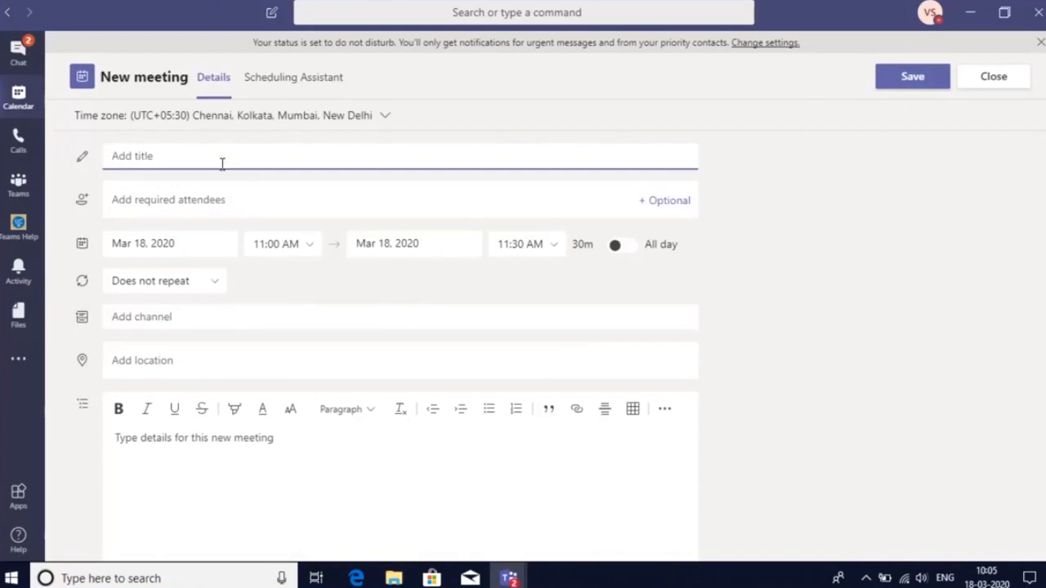
text(Proposal)
click(400, 201)
text(h)
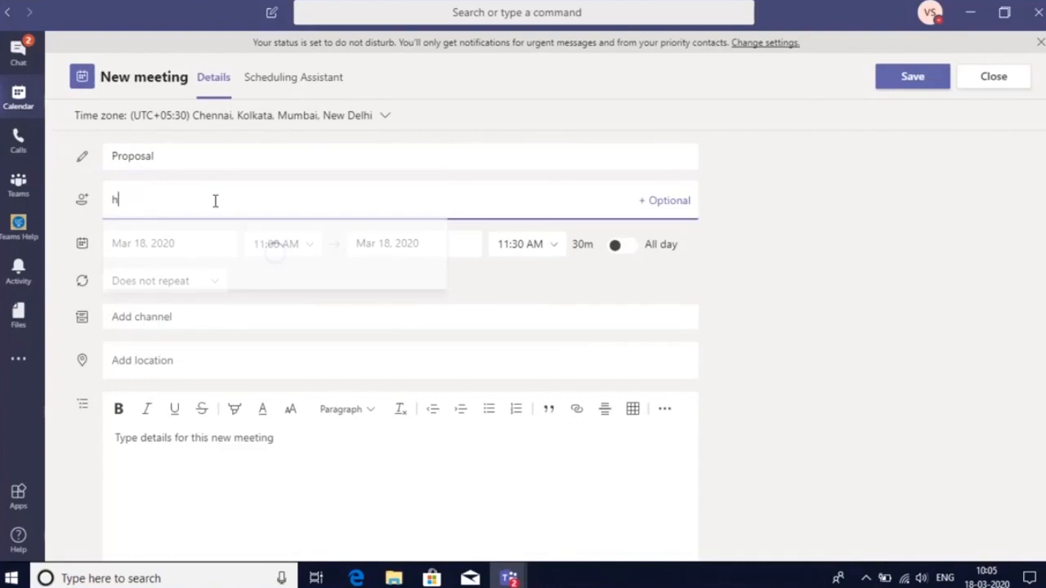
text(itesh rupare)
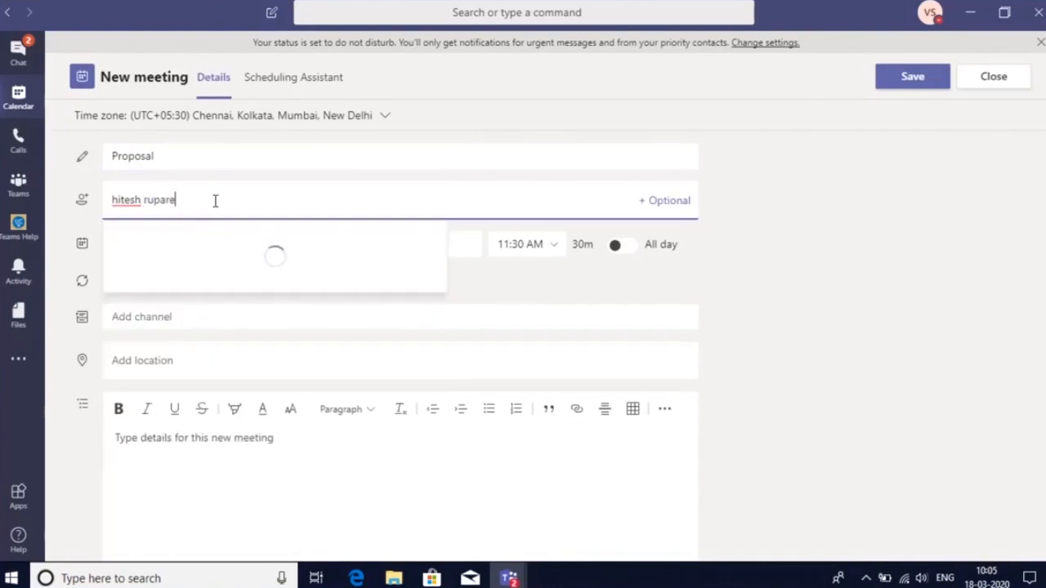
click(275, 256)
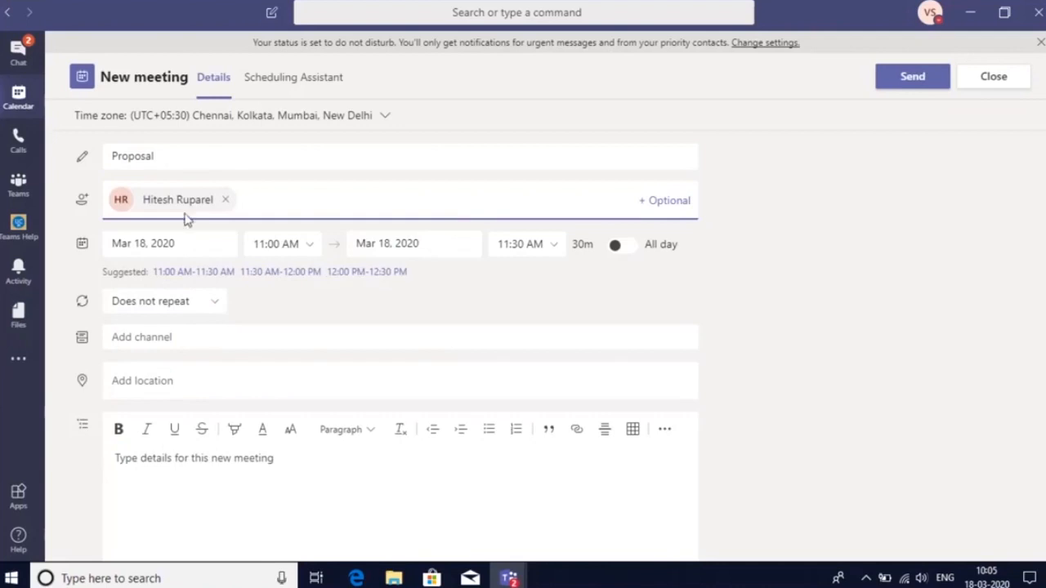
Step: Pick the suggested 12:00–12:30 PM slot and write 'Hi Hitsh, Let's discuss on the below'
click(366, 271)
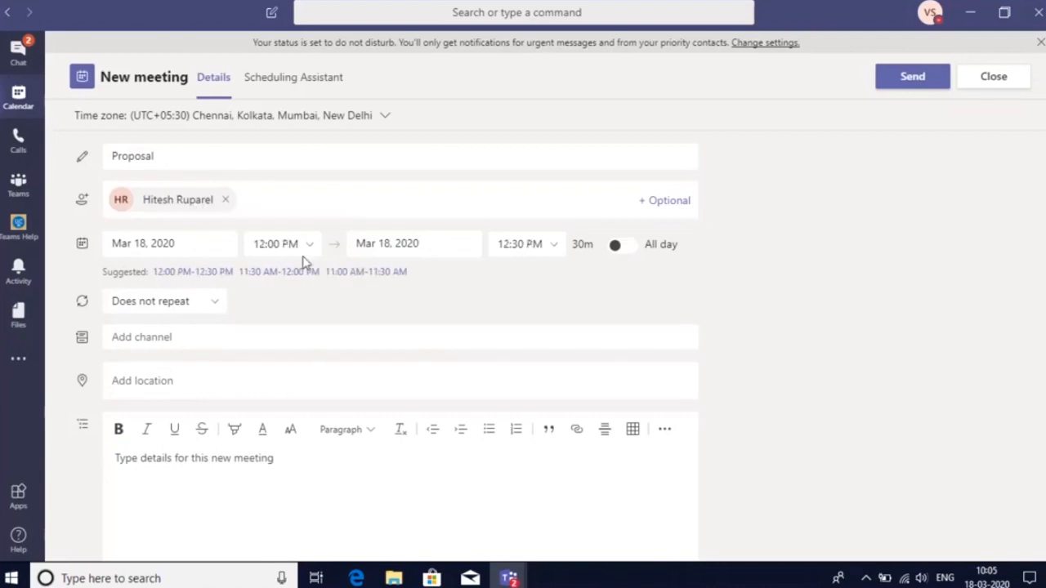
mouse_move(234, 372)
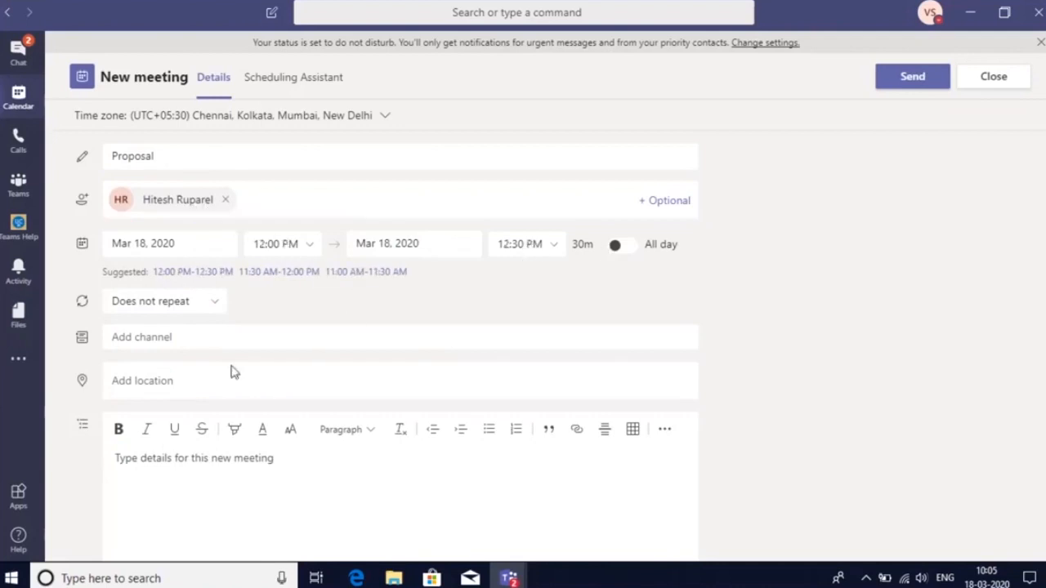
text(Hi)
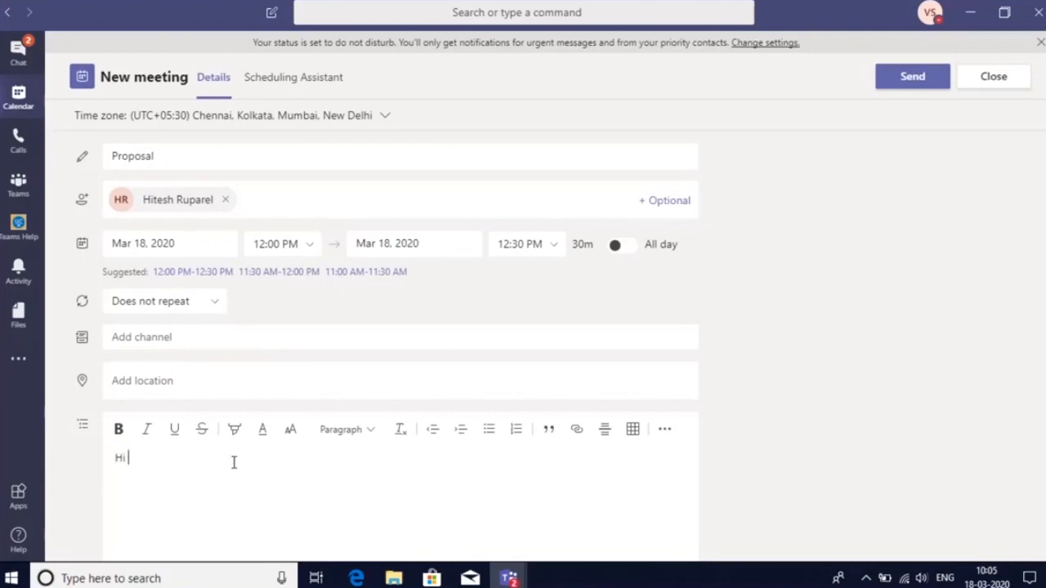
text(Hitsh)
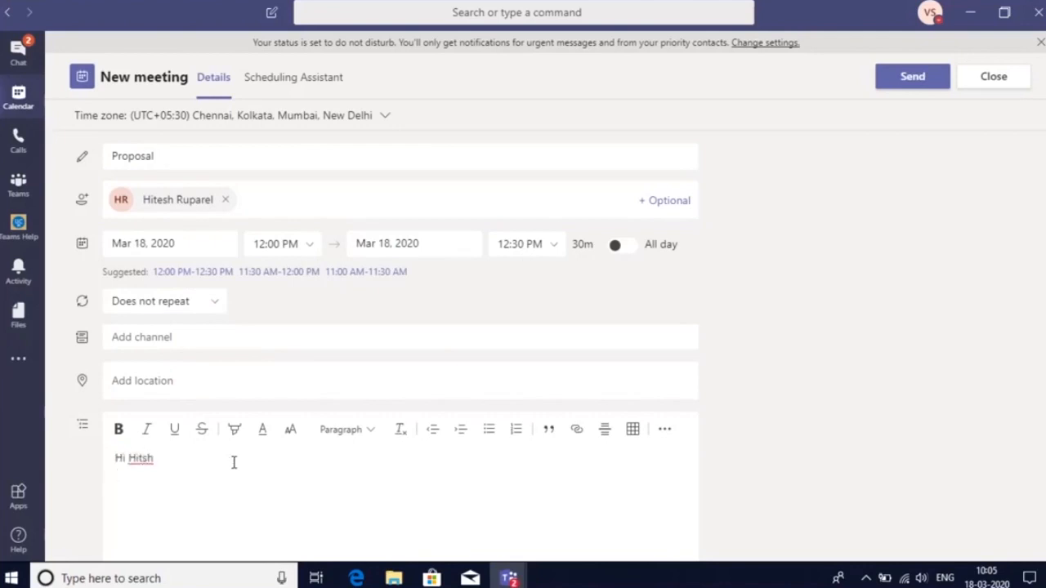
text(Let's discuss)
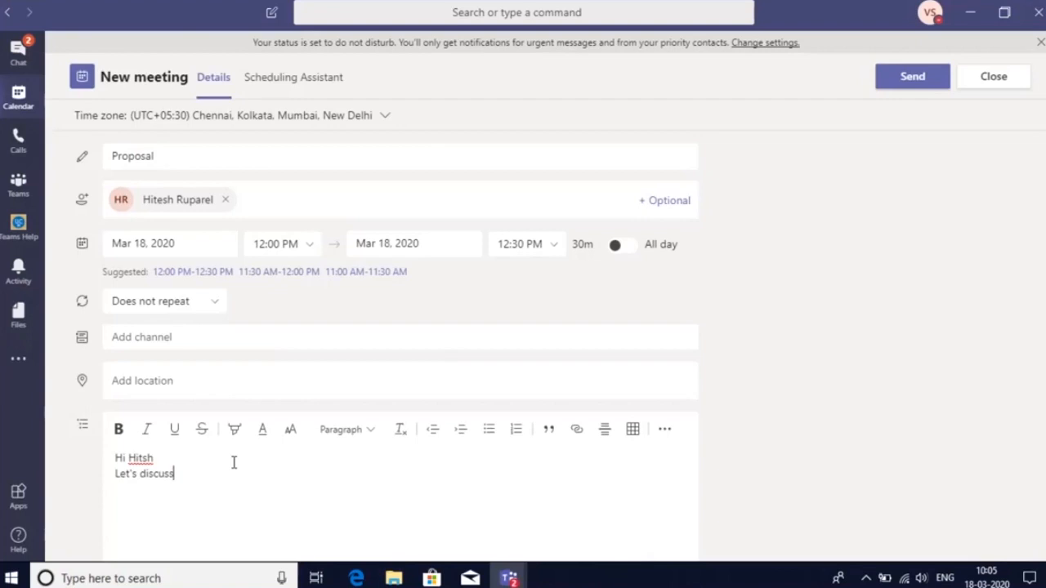
text(on the below)
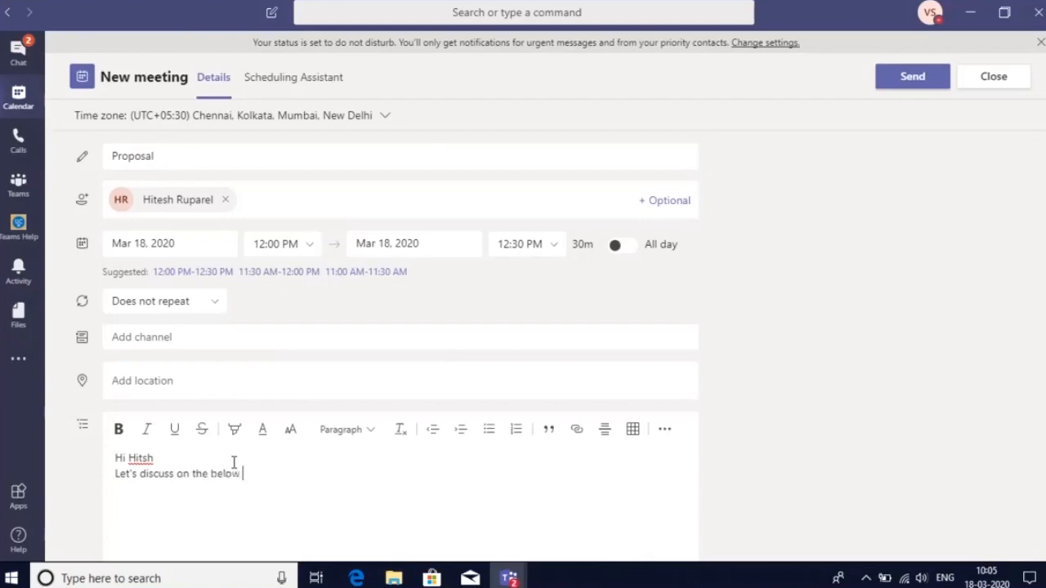
Step: Start a numbered agenda list in the details and bring up the table grid
click(489, 429)
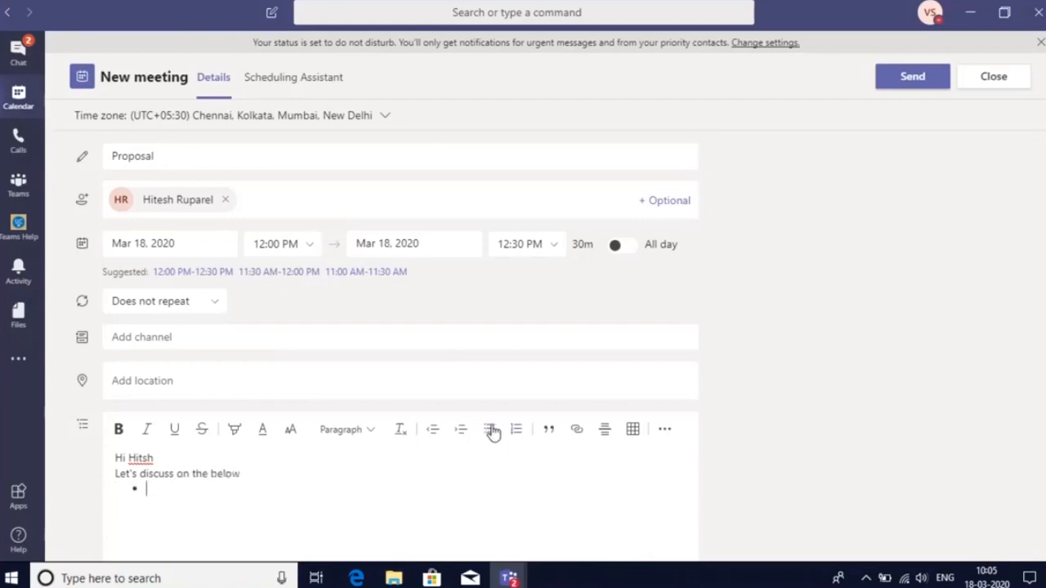
click(515, 429)
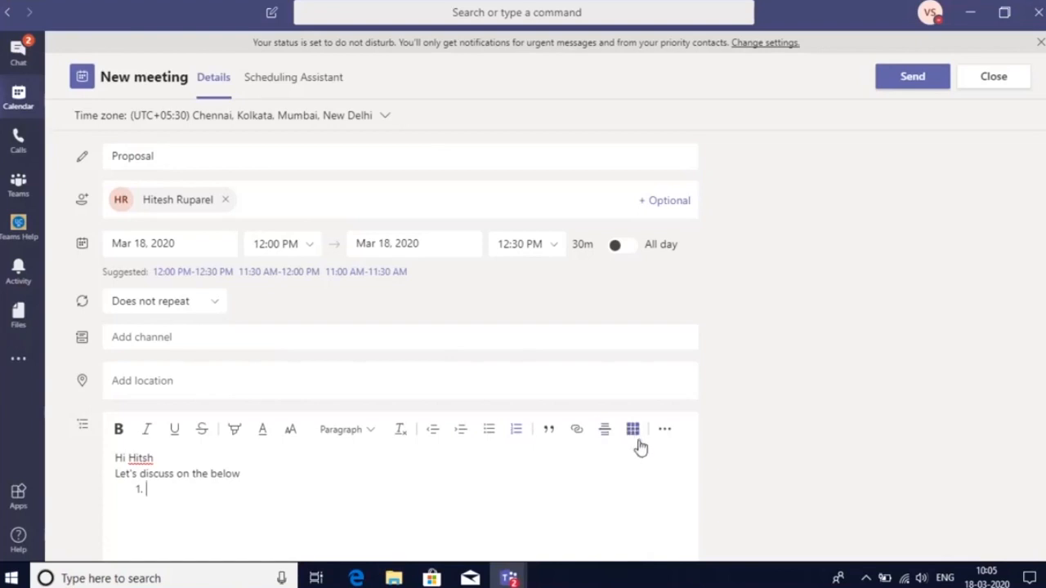
click(631, 429)
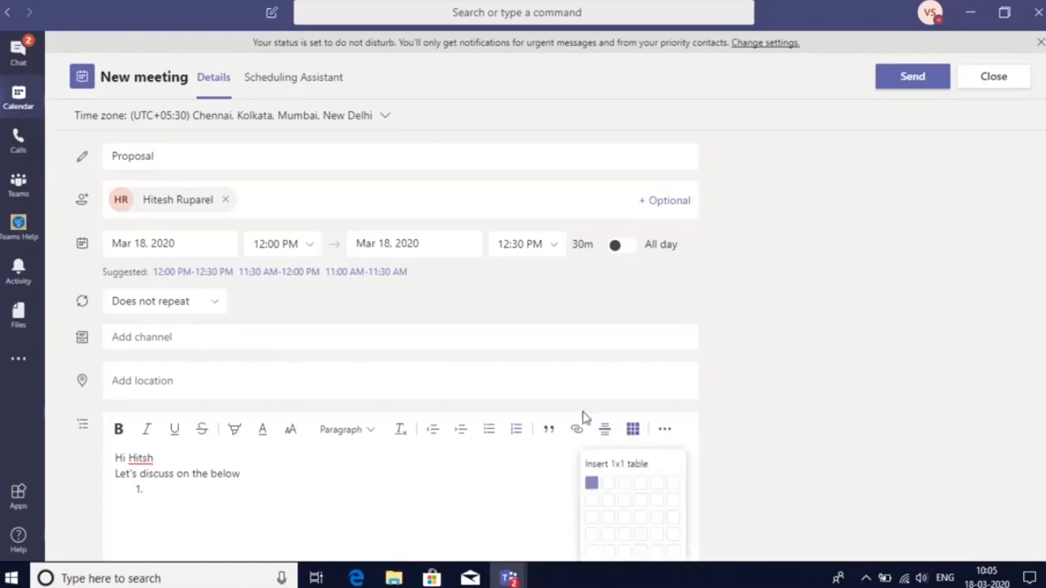
mouse_move(994, 76)
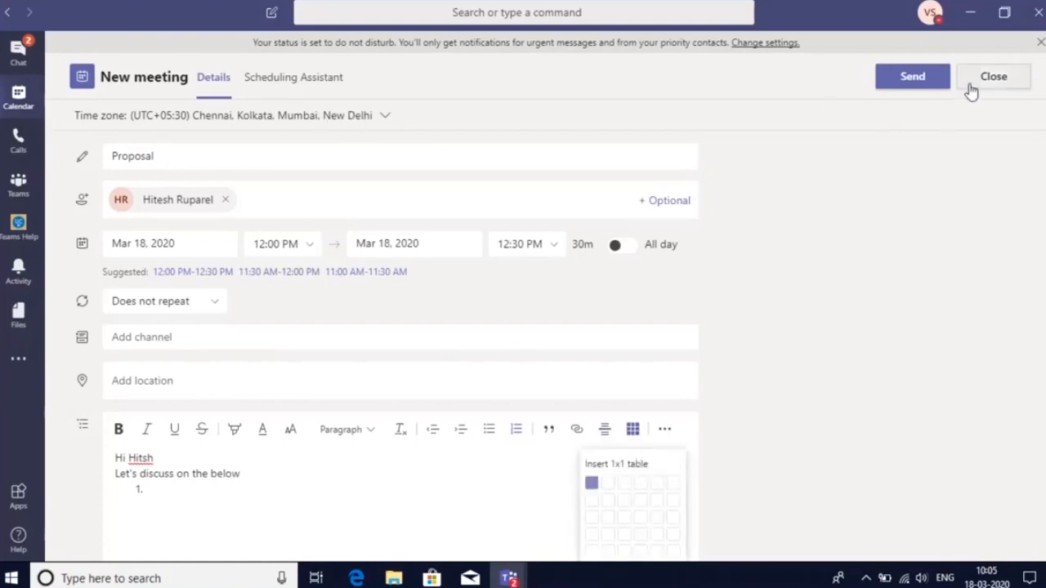
Step: Close the Proposal meeting form and discard its unsaved changes
click(994, 76)
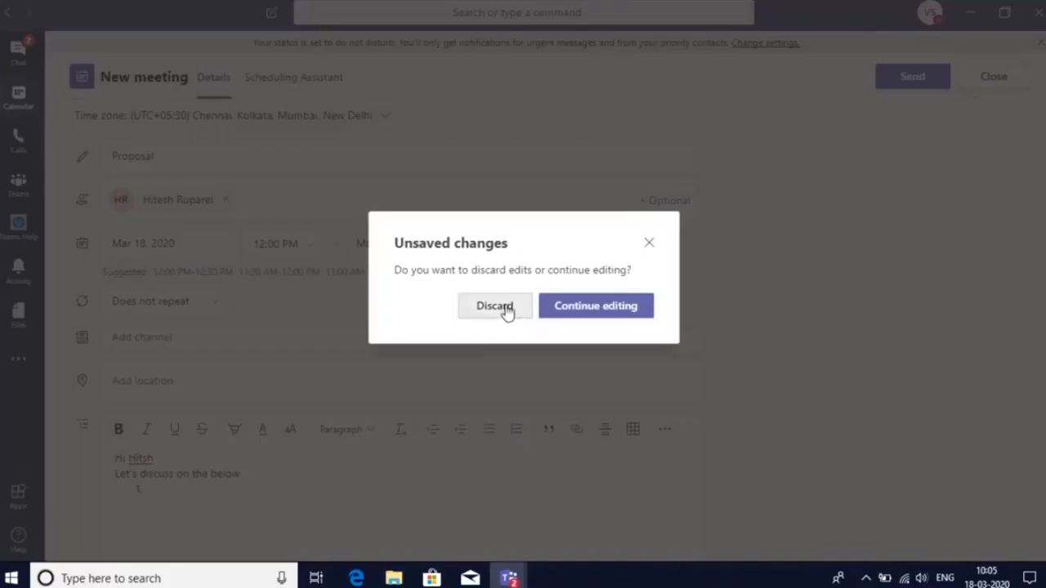
click(493, 305)
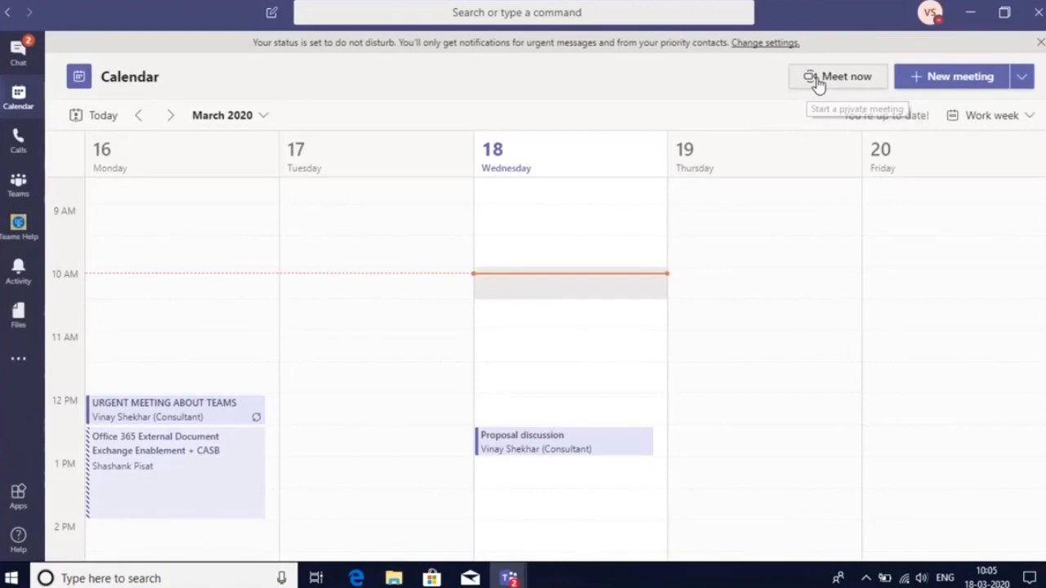
mouse_move(838, 76)
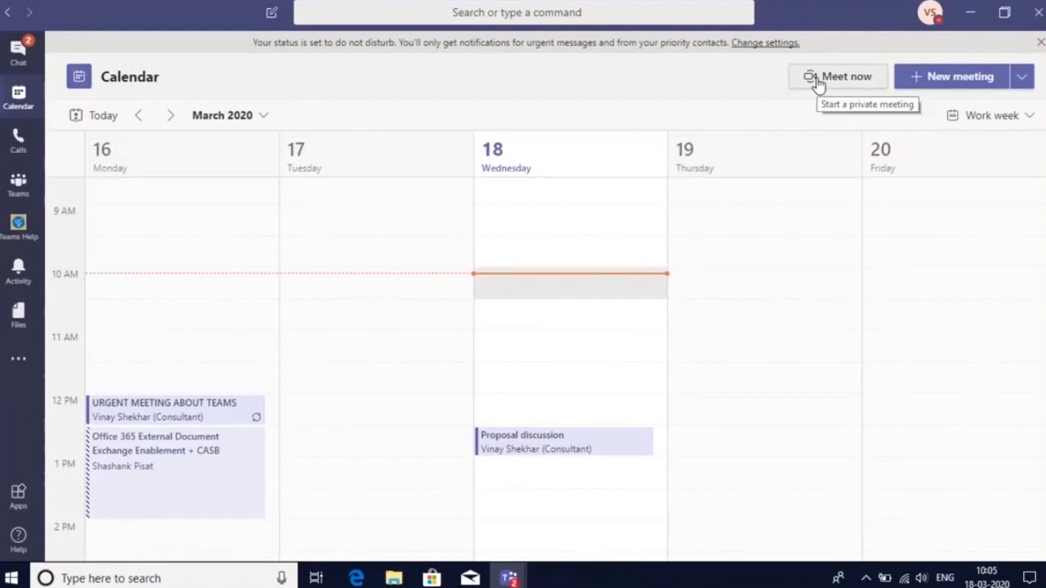
mouse_move(960, 76)
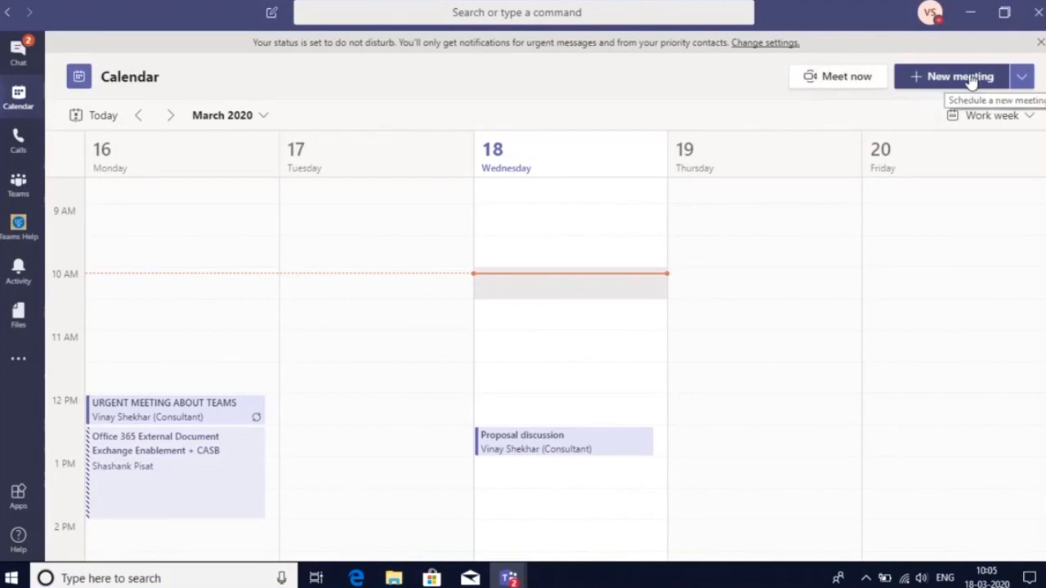
Step: Open a blank New meeting form defaulting to March 18, 10:30–11:00 AM
click(959, 76)
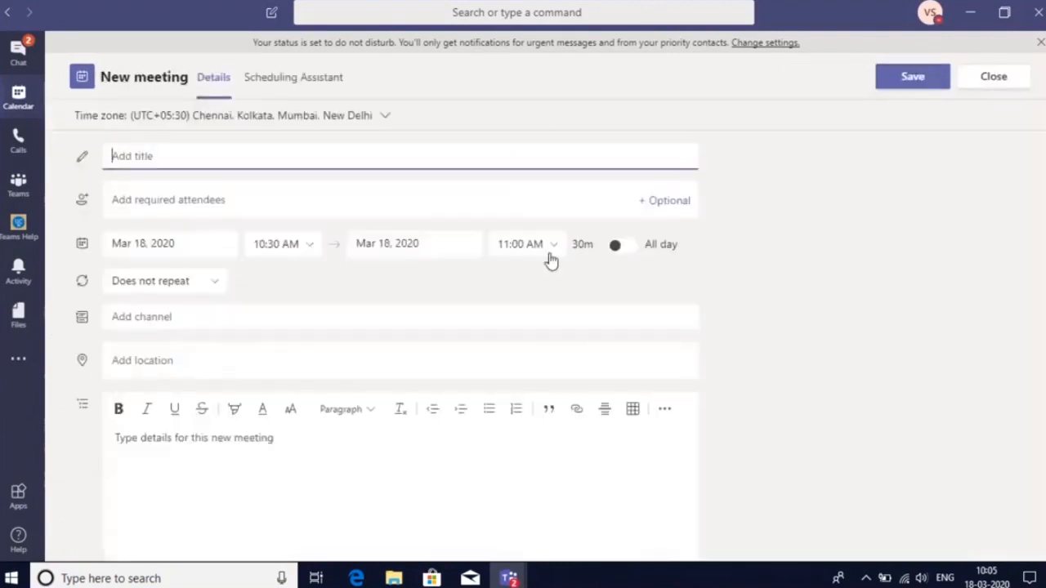
mouse_move(989, 125)
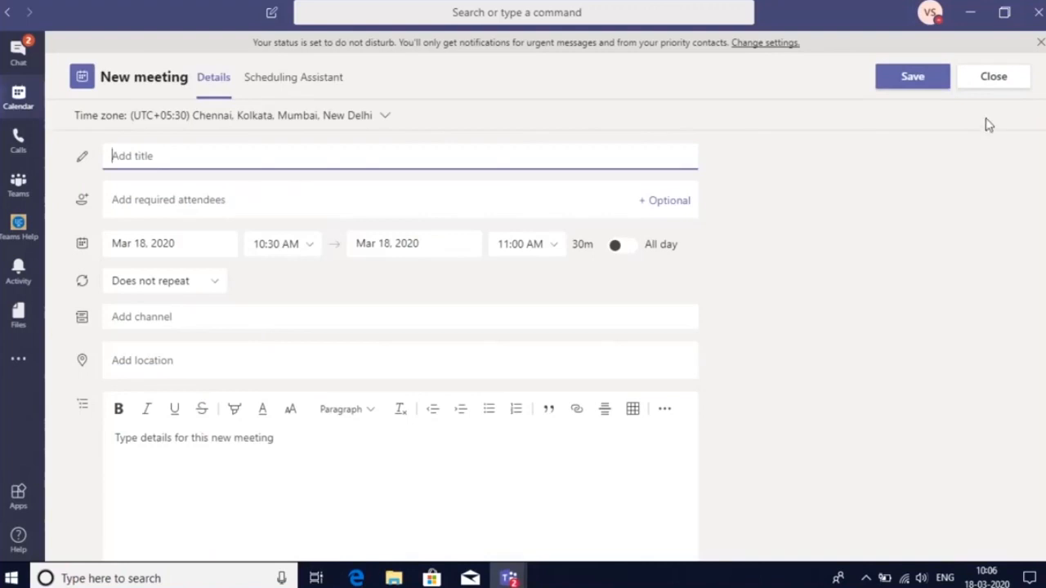